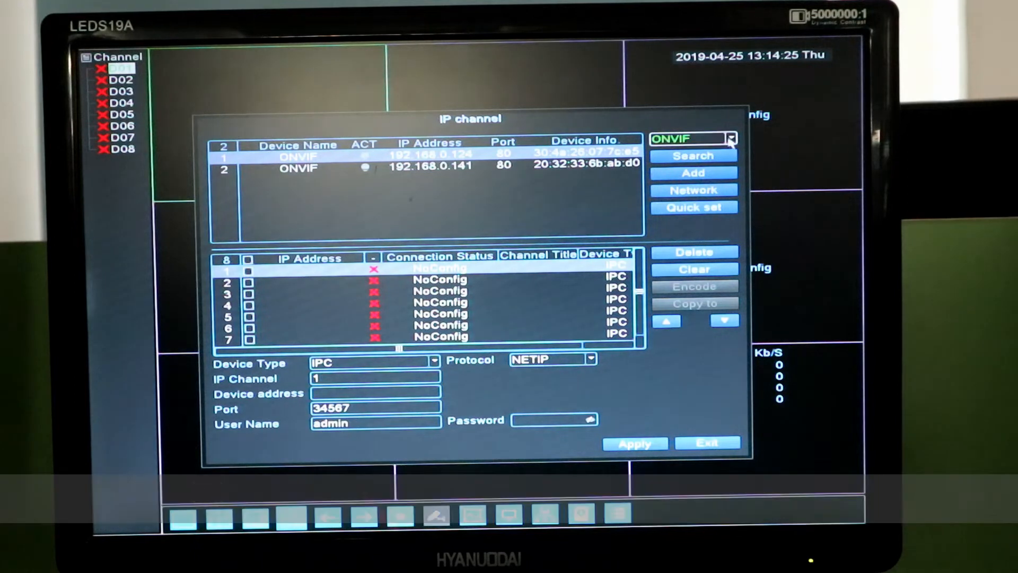
Step: Search the network for ONVIF cameras, then widen the protocol to All and search again
click(730, 138)
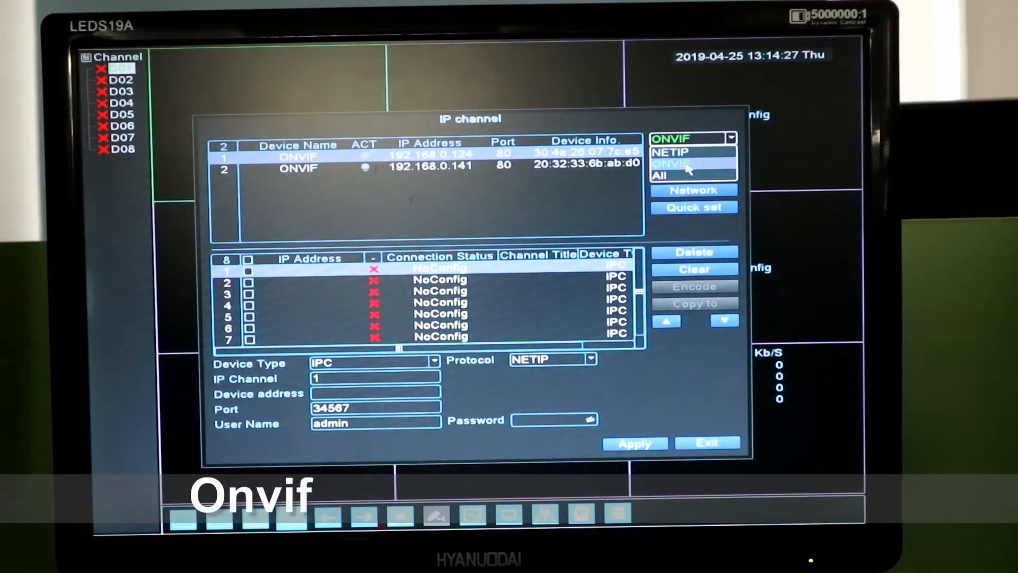
click(673, 163)
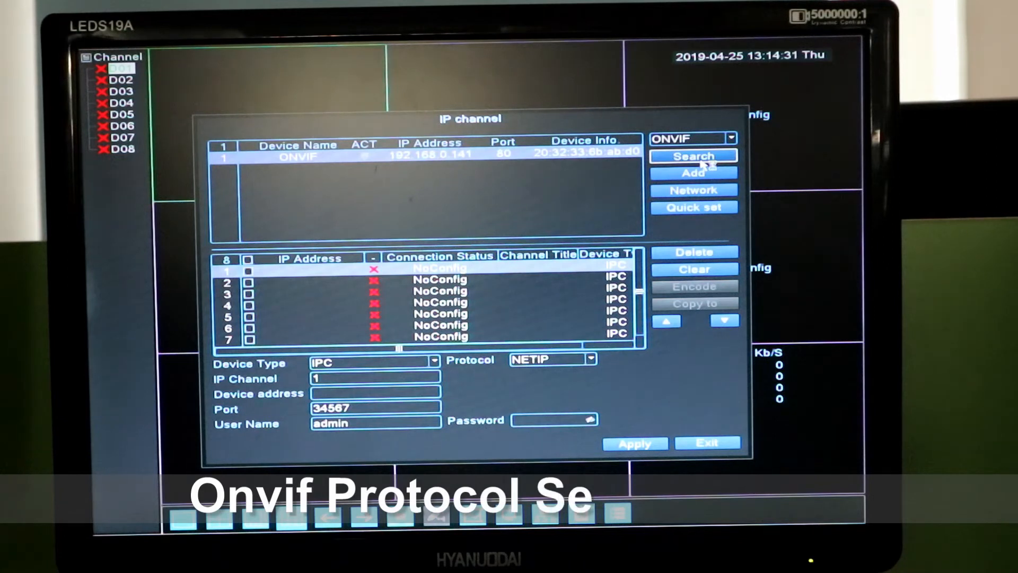
click(693, 156)
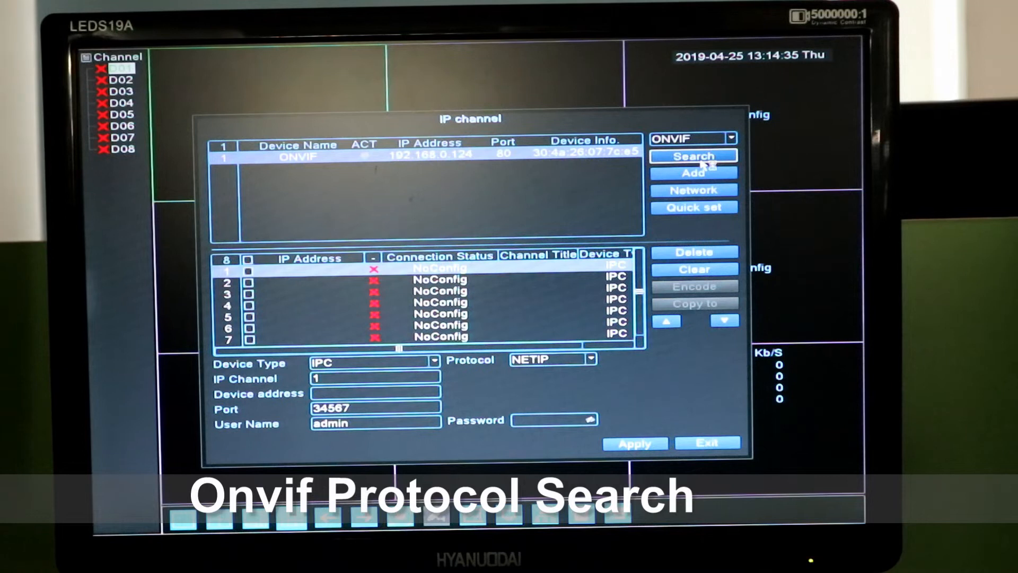
click(693, 138)
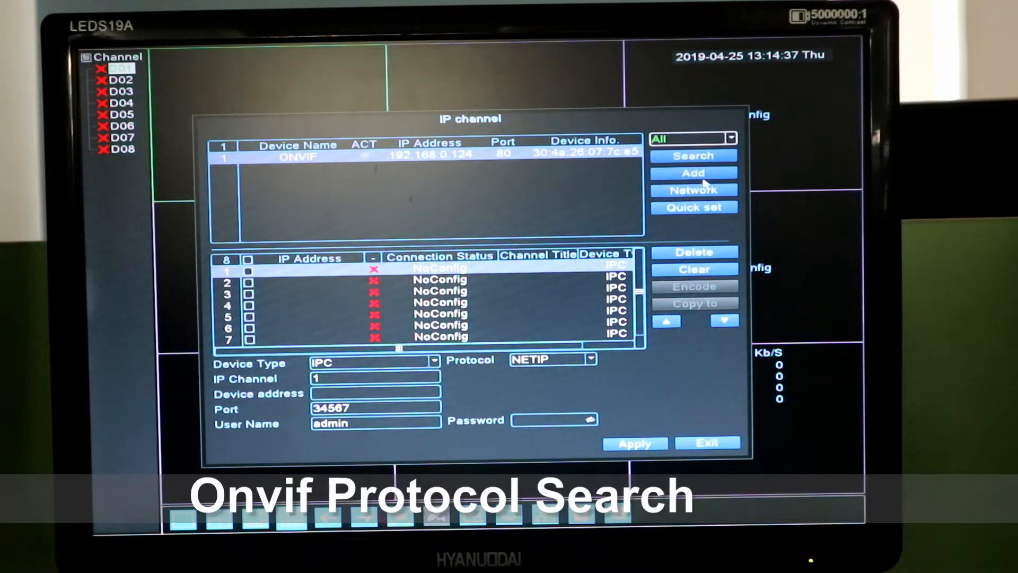
click(694, 156)
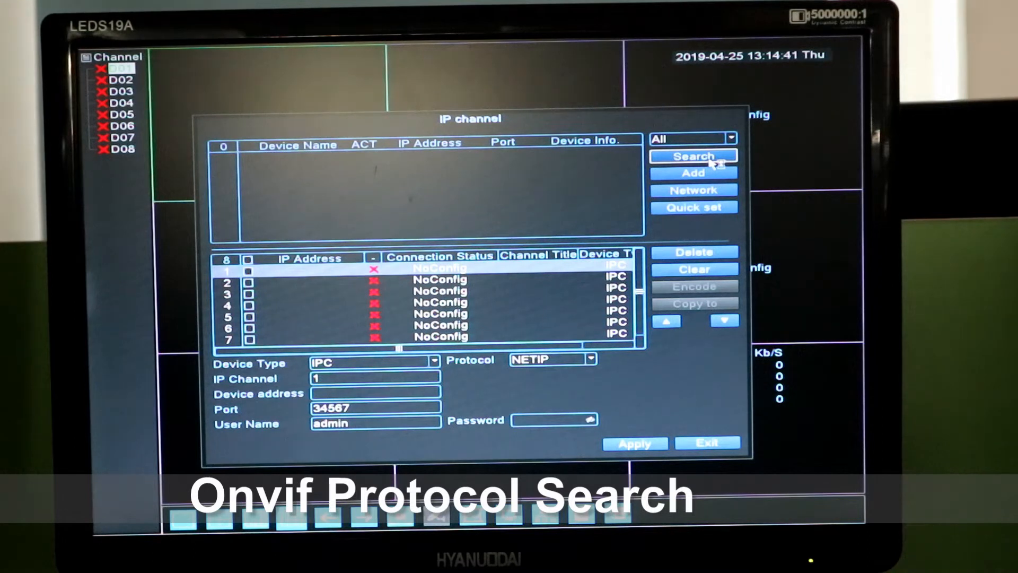
click(694, 156)
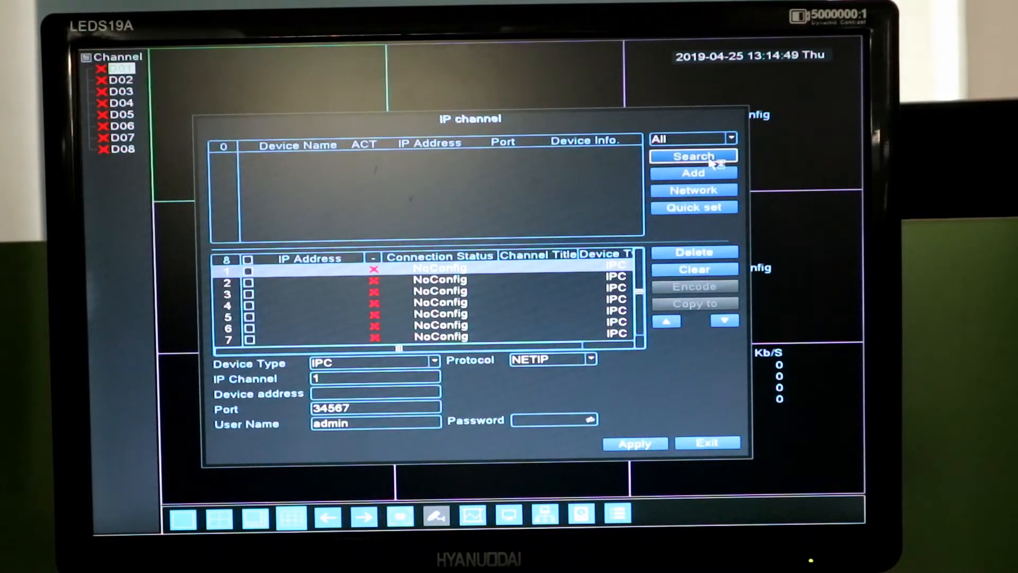
Step: Re-run the search, add camera 192.168.0.124 to channel 1 and select 192.168.0.141
click(692, 156)
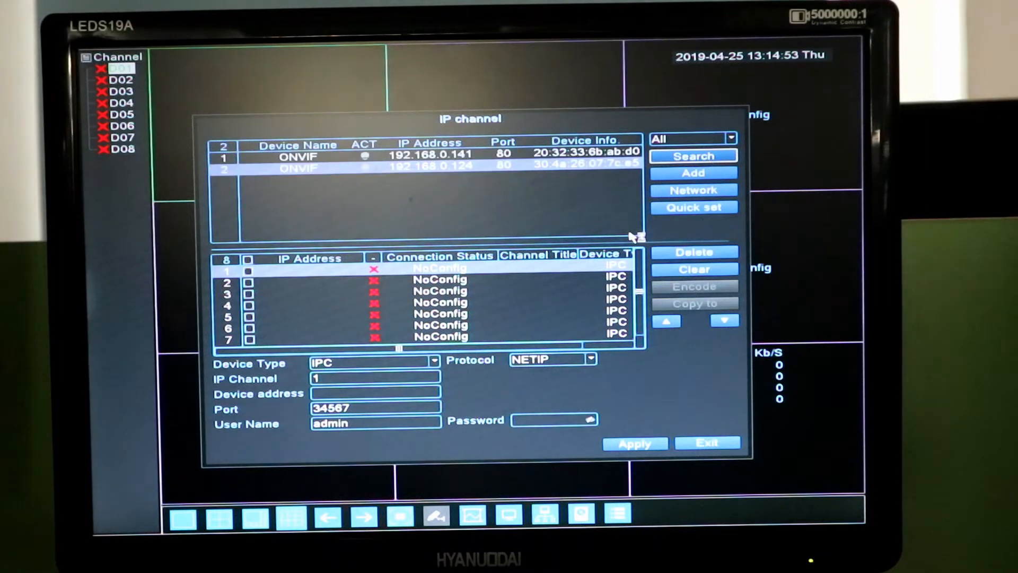
click(693, 155)
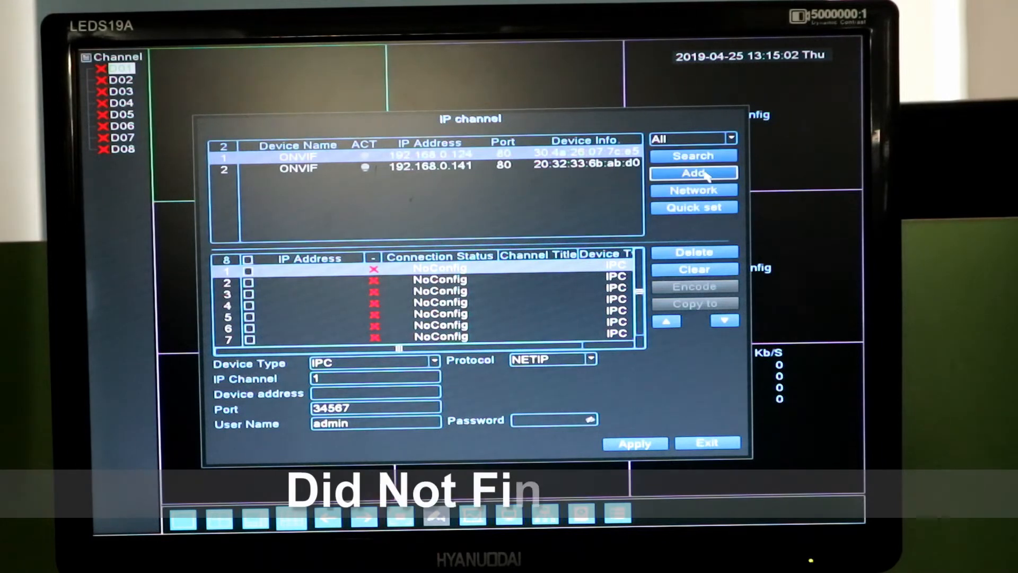
click(693, 173)
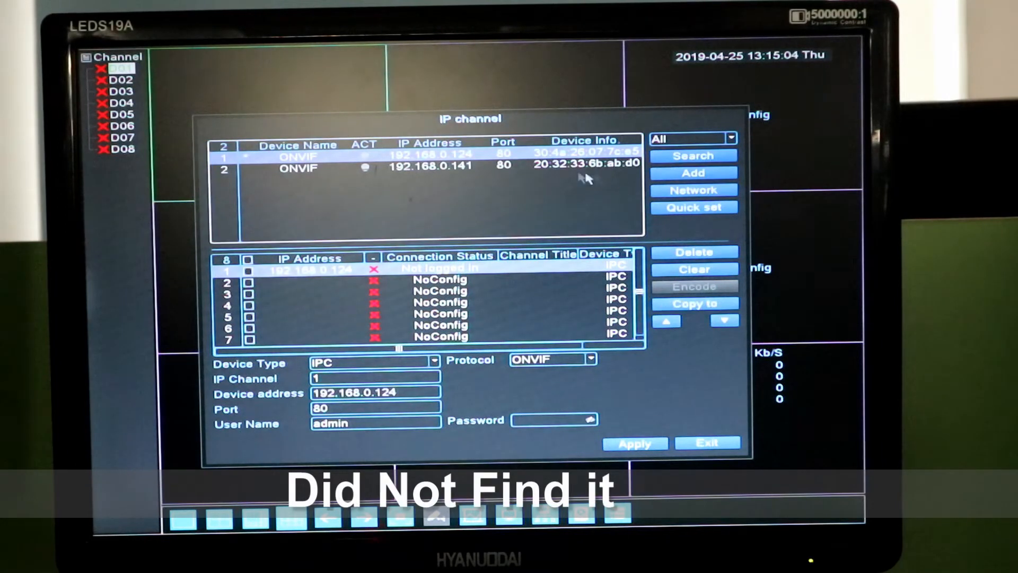
click(693, 173)
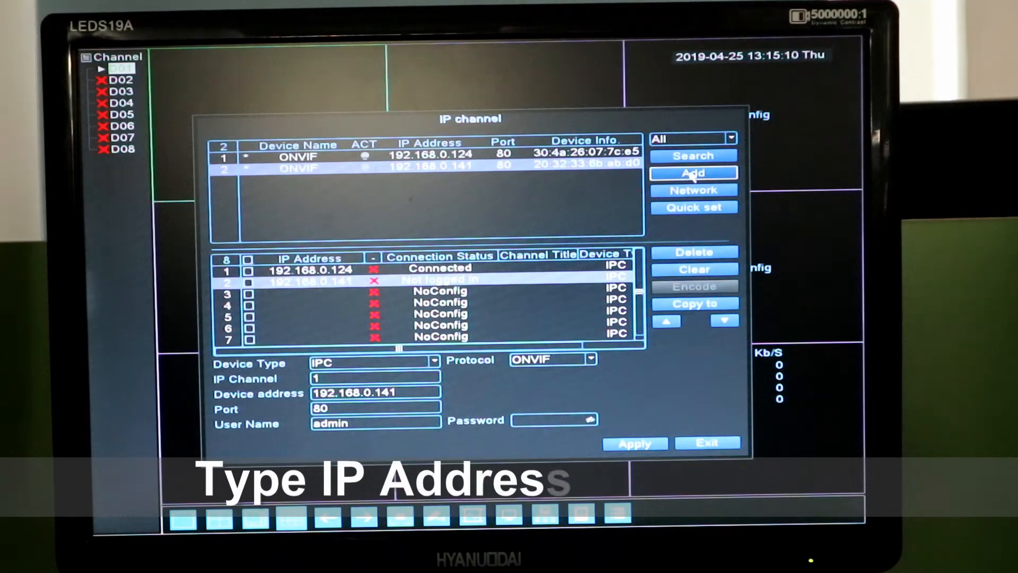
Step: Add 192.168.0.141 as channel 2, apply the settings and exit to the live channel grid
click(634, 443)
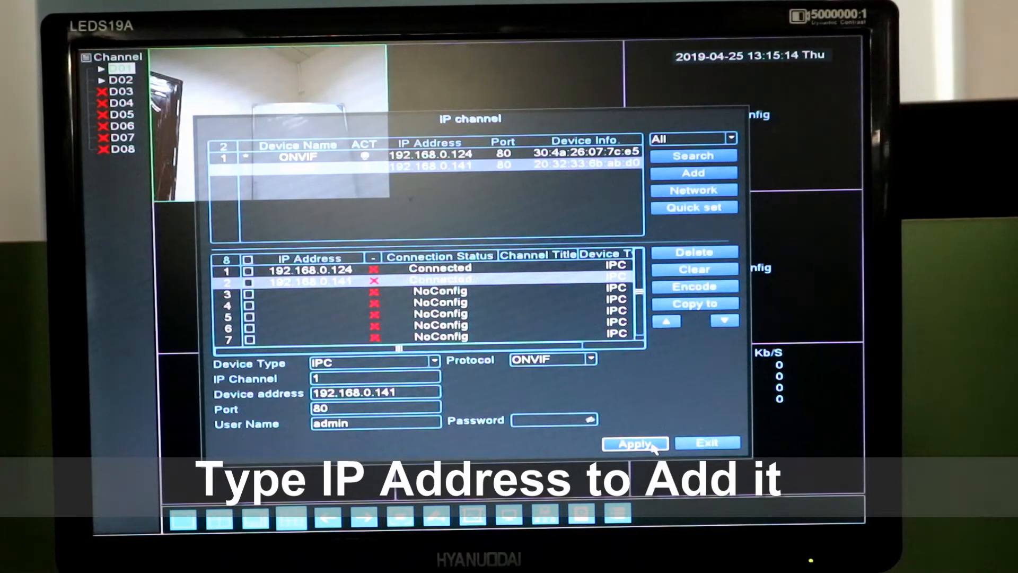
click(635, 444)
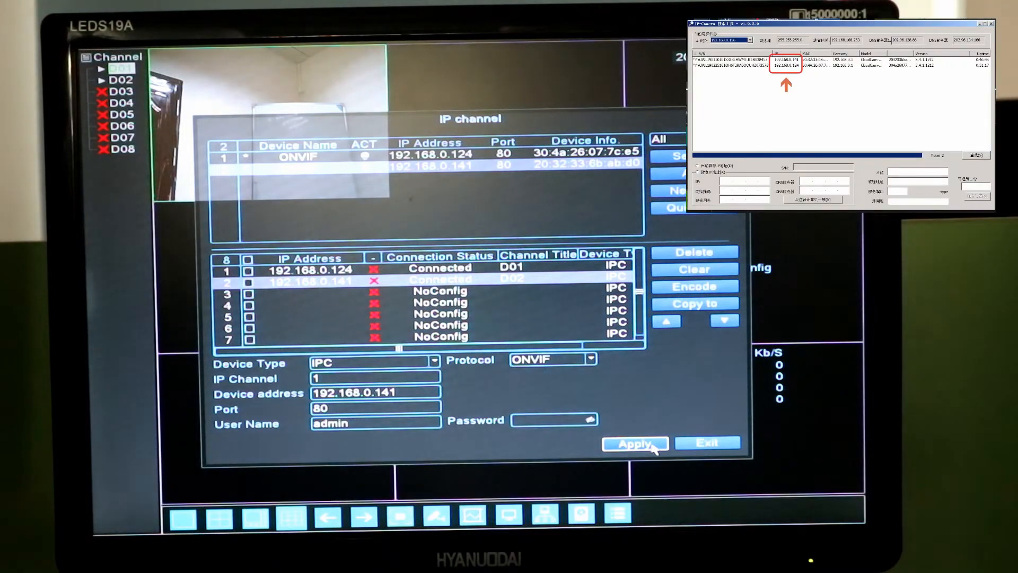
mouse_move(707, 443)
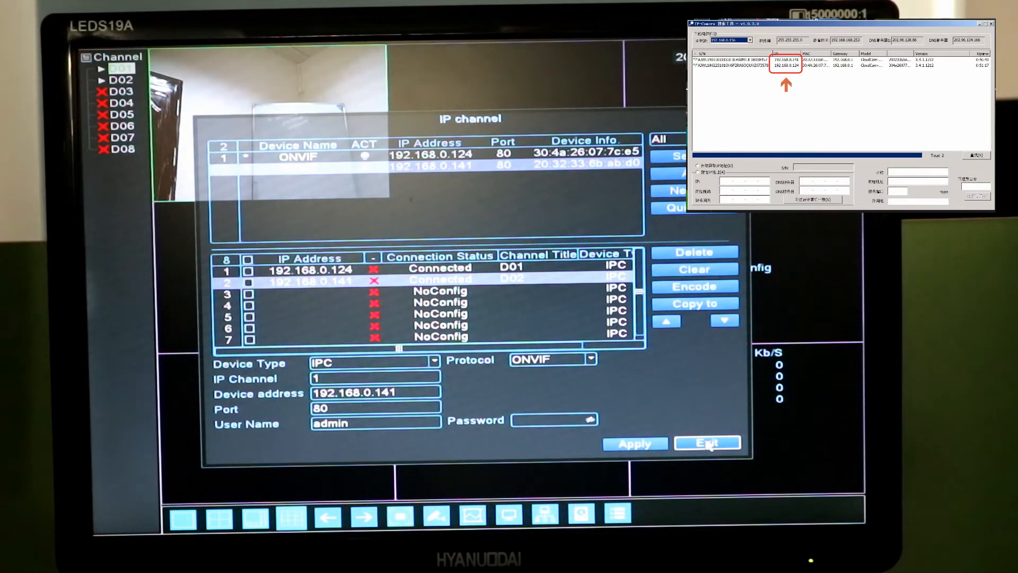
click(707, 442)
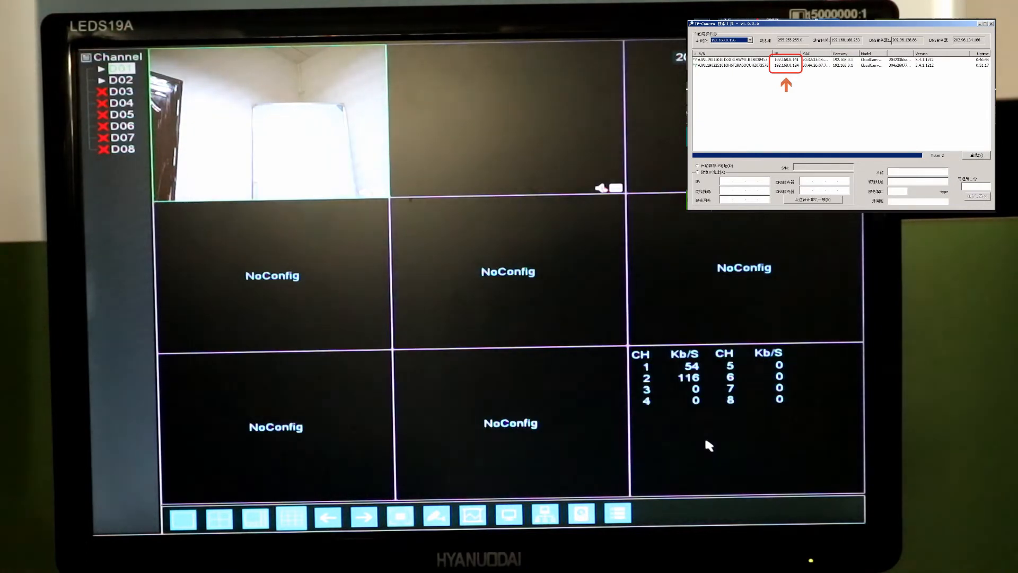